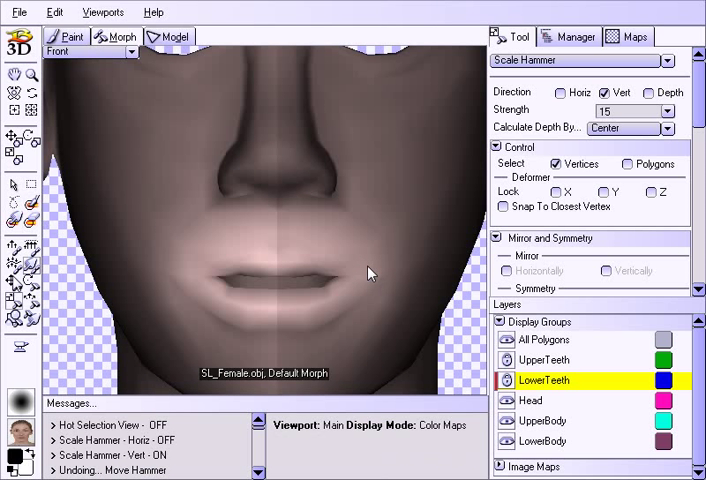
{"action": "mouse_move", "coordinate": [370, 281]}
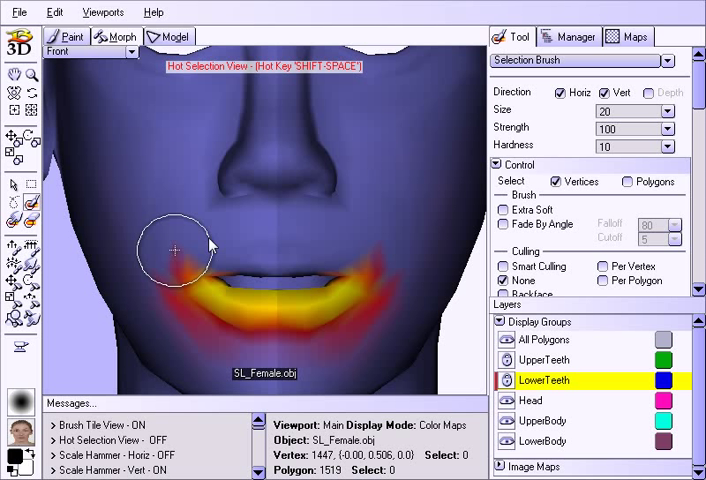
{"action": "mouse_move", "coordinate": [104, 237]}
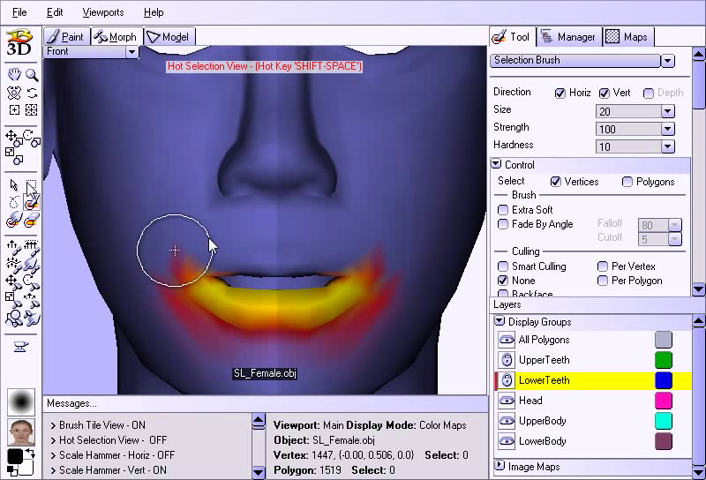
{"action": "mouse_move", "coordinate": [58, 182]}
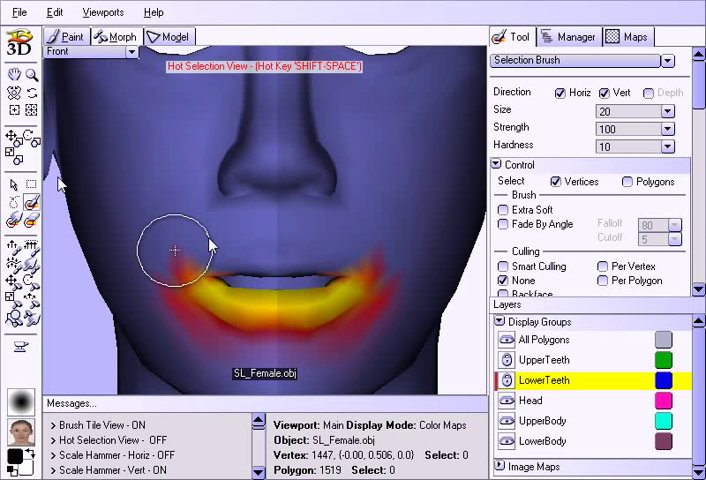
{"action": "mouse_move", "coordinate": [80, 180]}
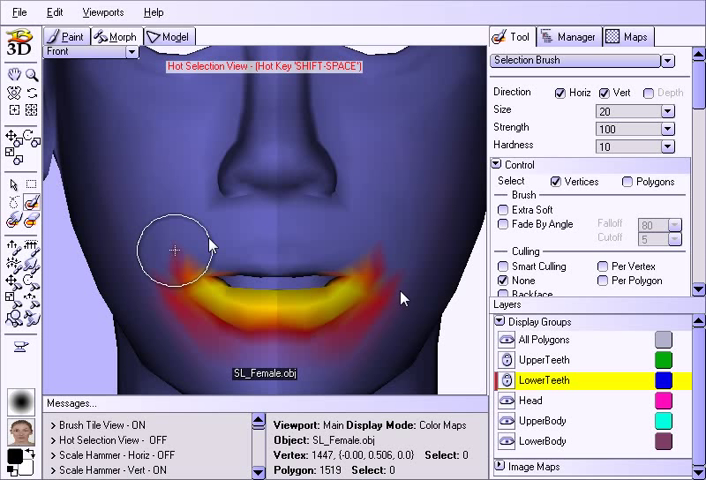
{"action": "mouse_move", "coordinate": [400, 300]}
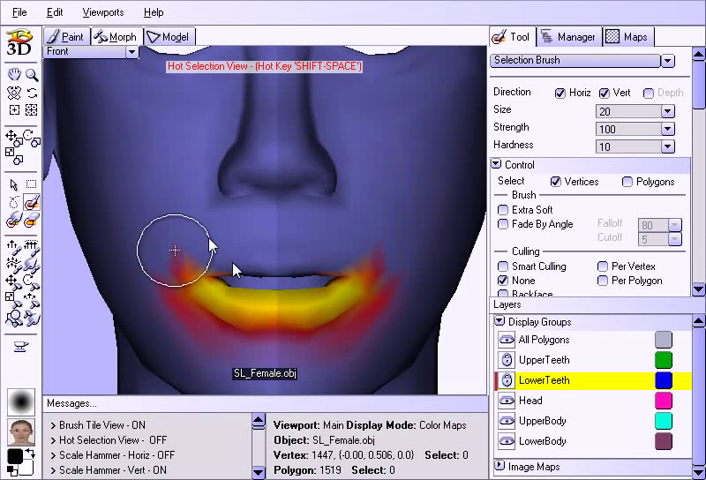
{"action": "mouse_move", "coordinate": [232, 270]}
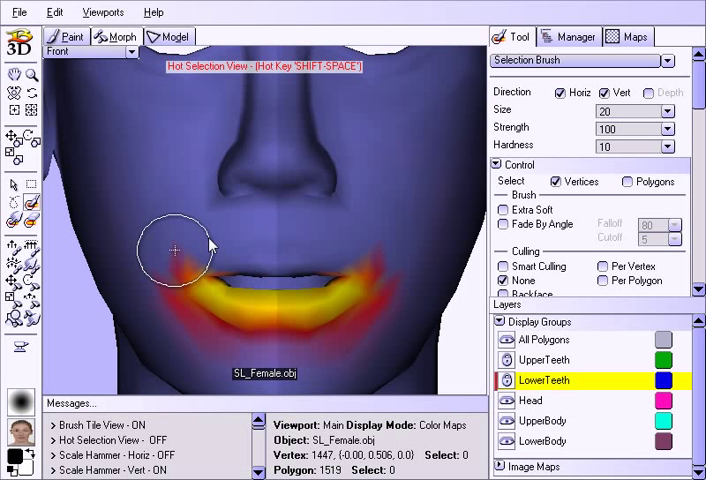
{"action": "mouse_move", "coordinate": [183, 248]}
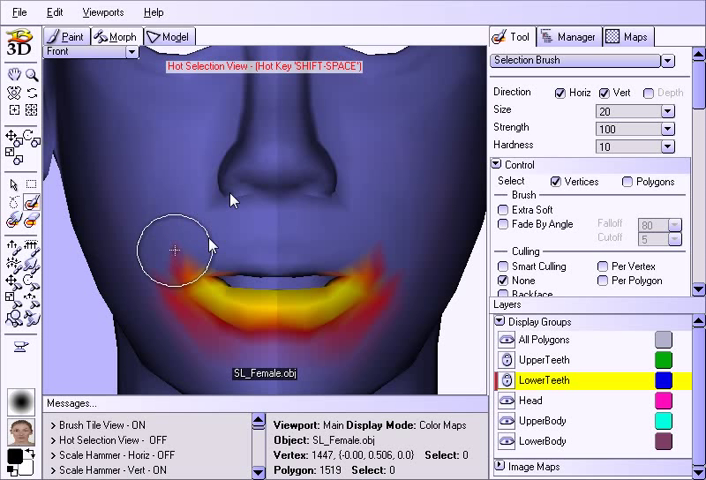
{"action": "mouse_move", "coordinate": [248, 244]}
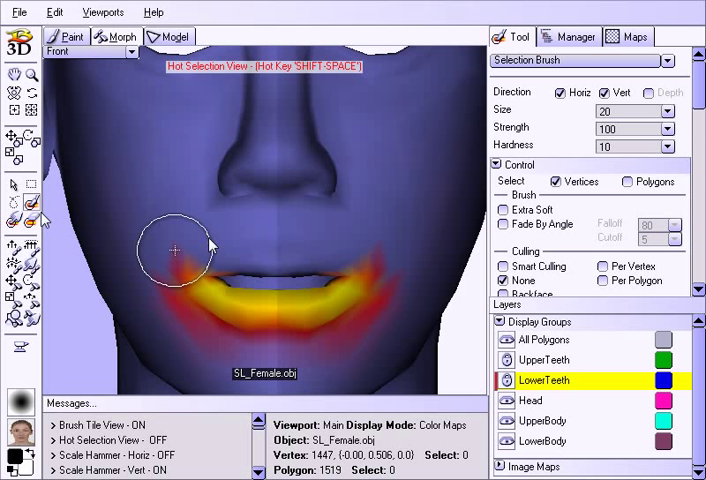
{"action": "mouse_move", "coordinate": [219, 255]}
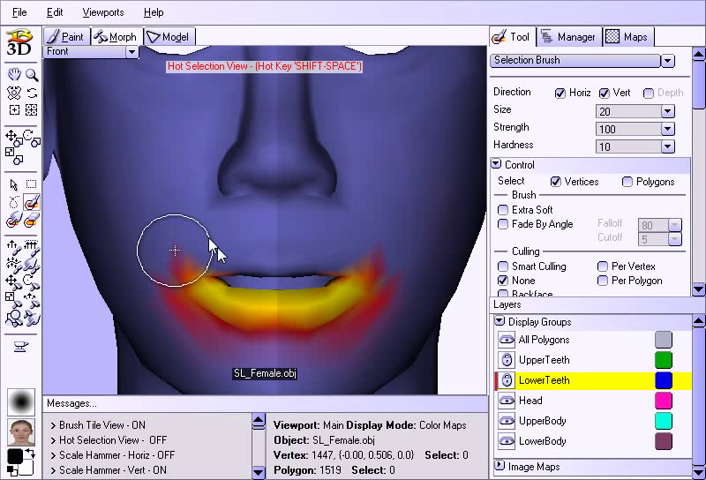
{"action": "mouse_move", "coordinate": [390, 305]}
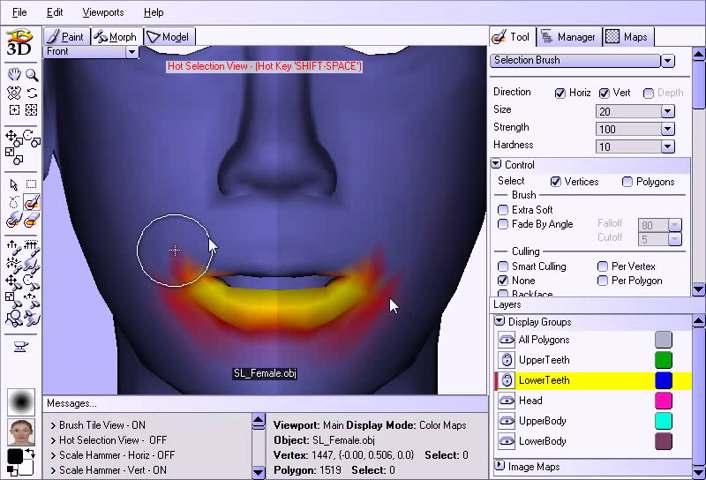
{"action": "mouse_move", "coordinate": [392, 305]}
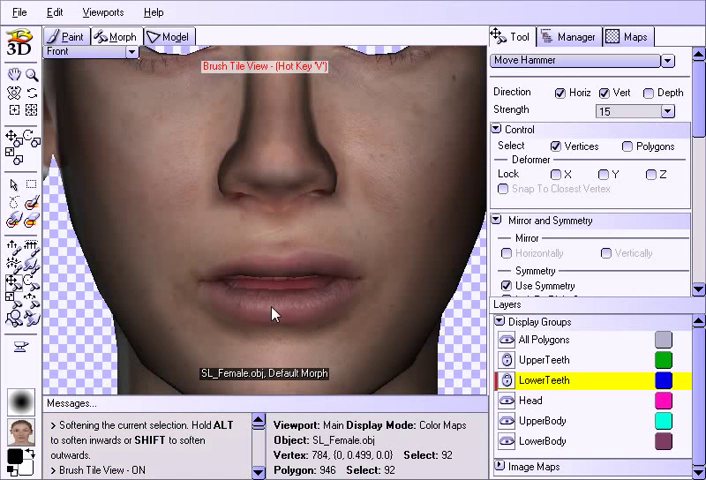
- Push the lower lip up to meet the upper lip, then restore Brush Tile View
{"action": "left_click_drag", "start_coordinate": [275, 314], "coordinate": [280, 293]}
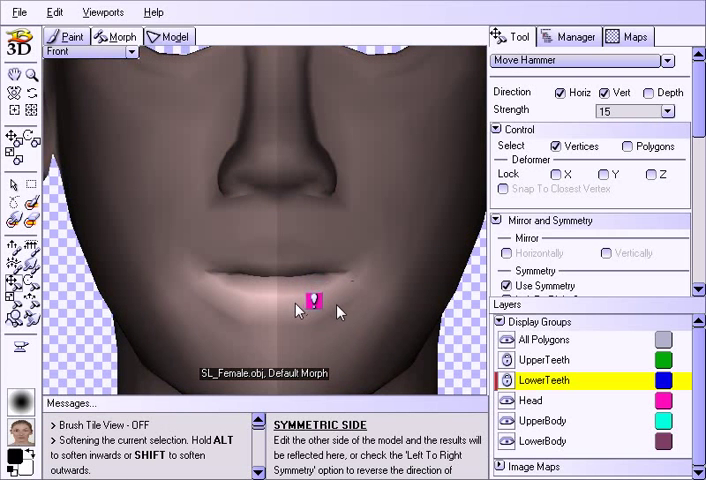
{"action": "key", "text": "v"}
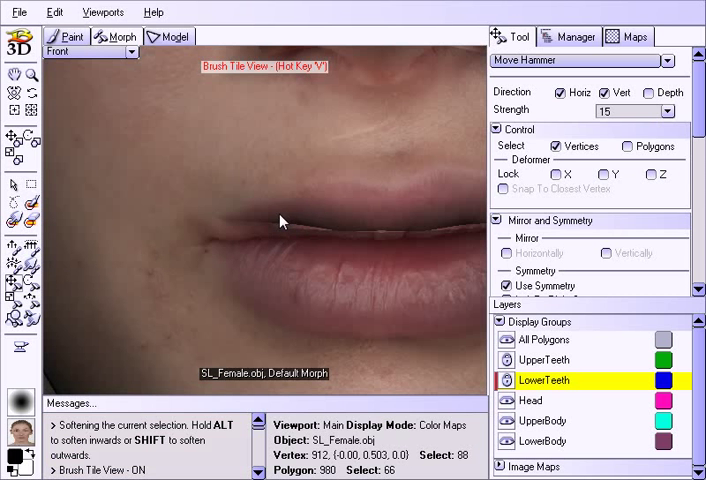
- Pan the viewport up to the eye and ear area
{"action": "left_click_drag", "start_coordinate": [275, 215], "coordinate": [275, 345]}
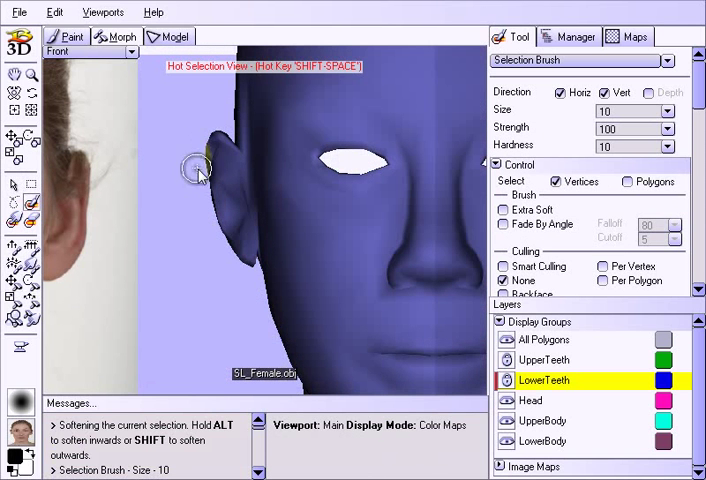
- Enlarge the Selection Brush to size 20 for the outer eye corner
{"action": "key", "text": "v"}
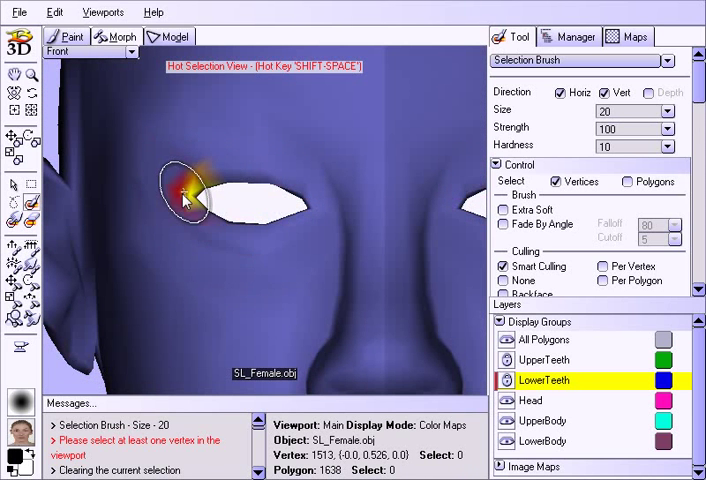
{"action": "left_click_drag", "start_coordinate": [190, 195], "coordinate": [330, 170]}
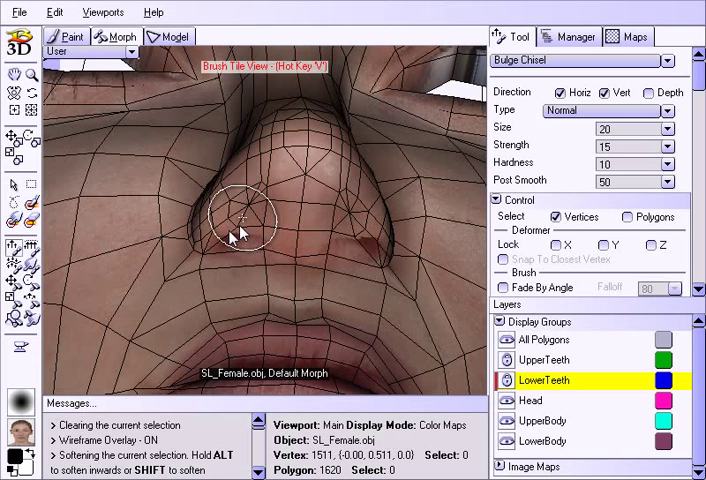
- Pick Bulge Chisel from the Tool dropdown at Size 20, Strength 15
{"action": "left_click", "coordinate": [575, 61]}
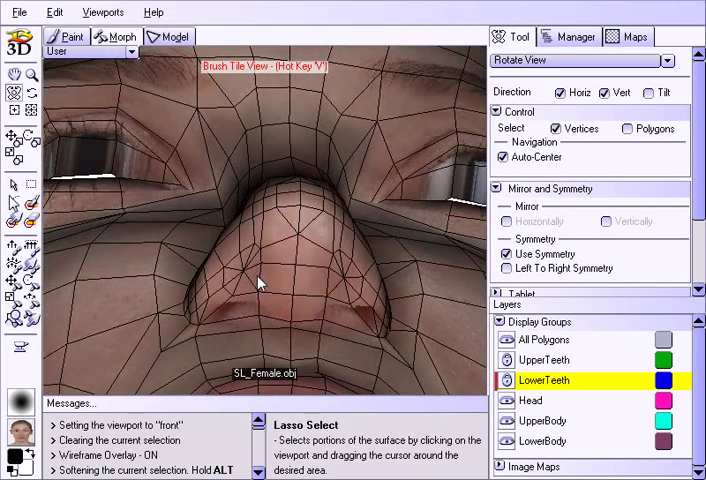
{"action": "left_click", "coordinate": [580, 60]}
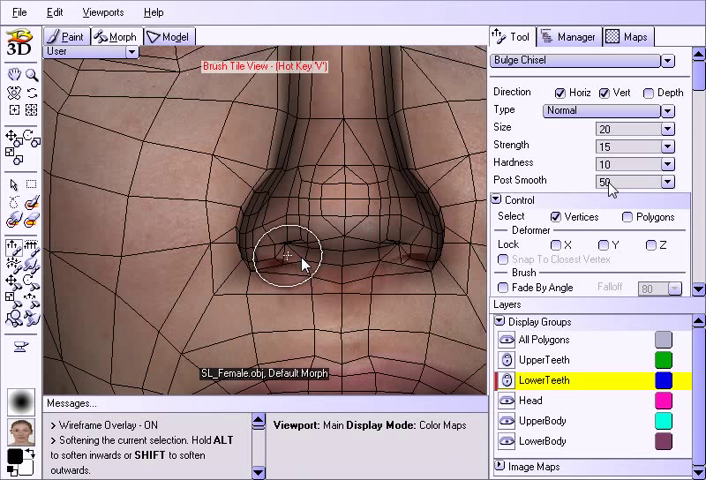
{"action": "mouse_move", "coordinate": [612, 192]}
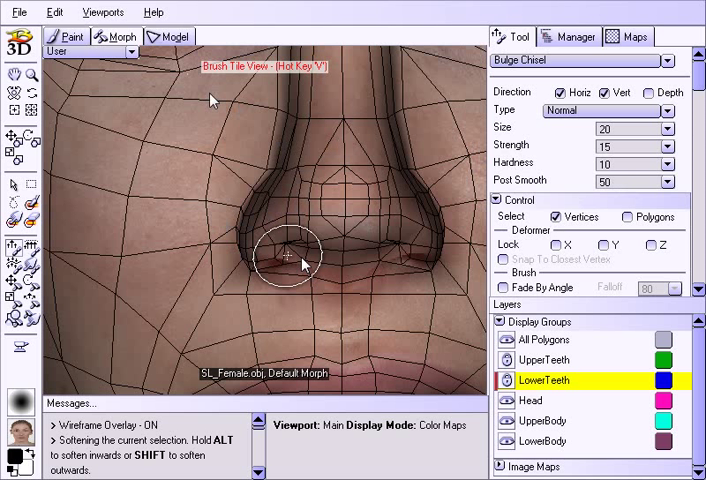
{"action": "mouse_move", "coordinate": [577, 155]}
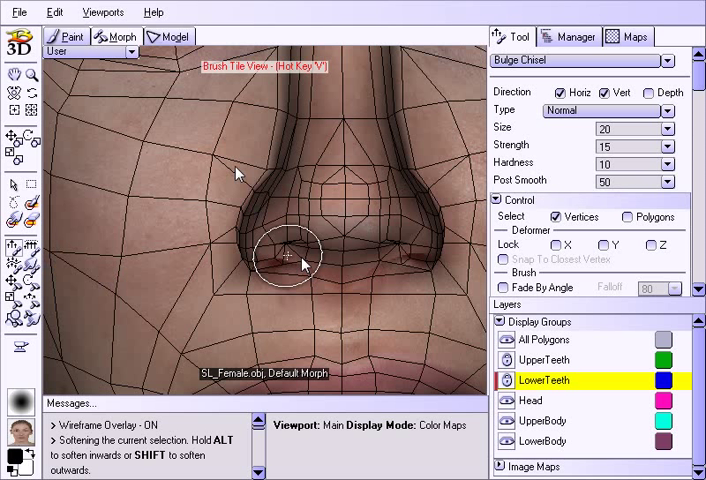
{"action": "mouse_move", "coordinate": [588, 192]}
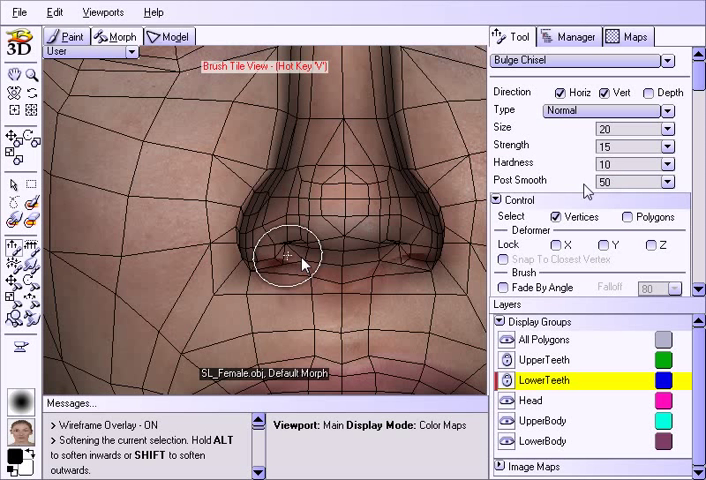
{"action": "mouse_move", "coordinate": [290, 178]}
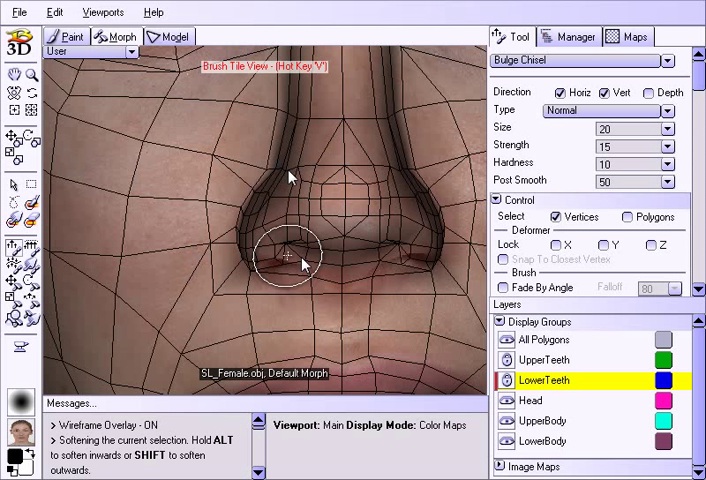
{"action": "mouse_move", "coordinate": [618, 190]}
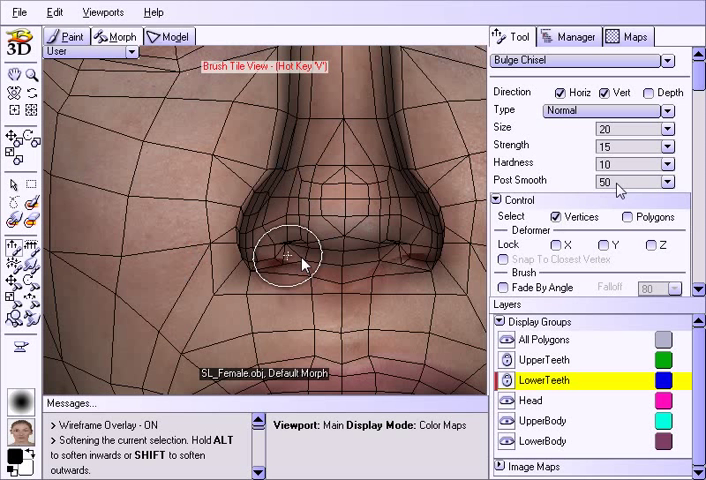
{"action": "mouse_move", "coordinate": [615, 190]}
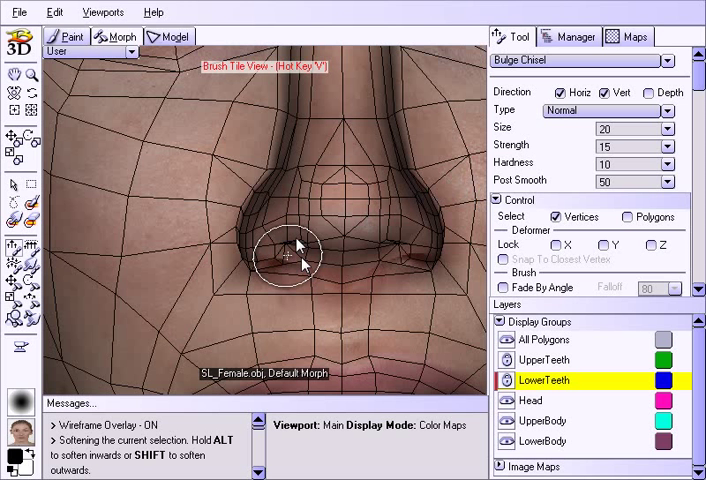
{"action": "mouse_move", "coordinate": [288, 275]}
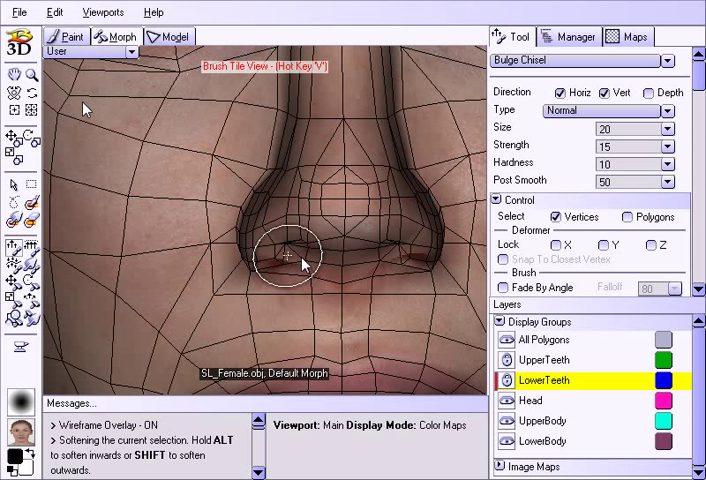
{"action": "mouse_move", "coordinate": [597, 193]}
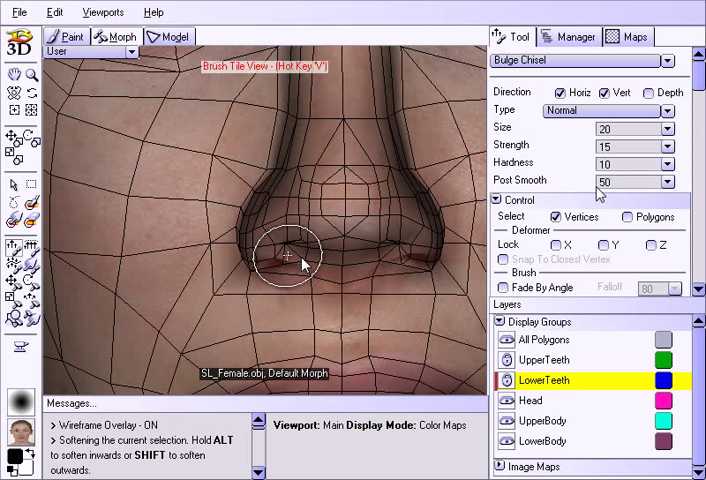
{"action": "mouse_move", "coordinate": [631, 199]}
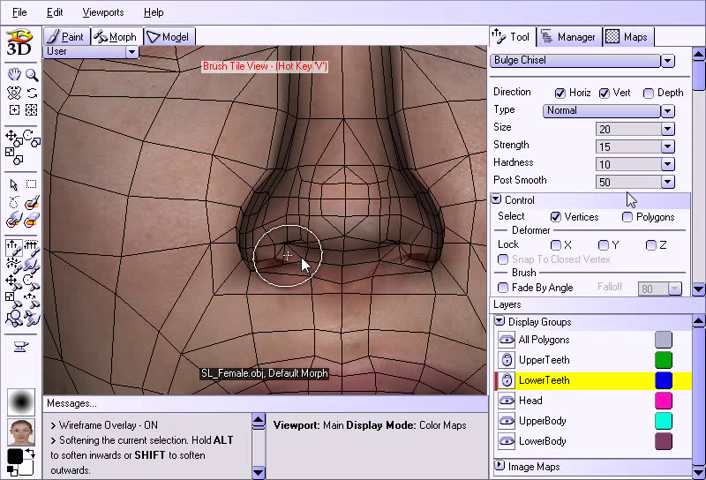
{"action": "mouse_move", "coordinate": [630, 197]}
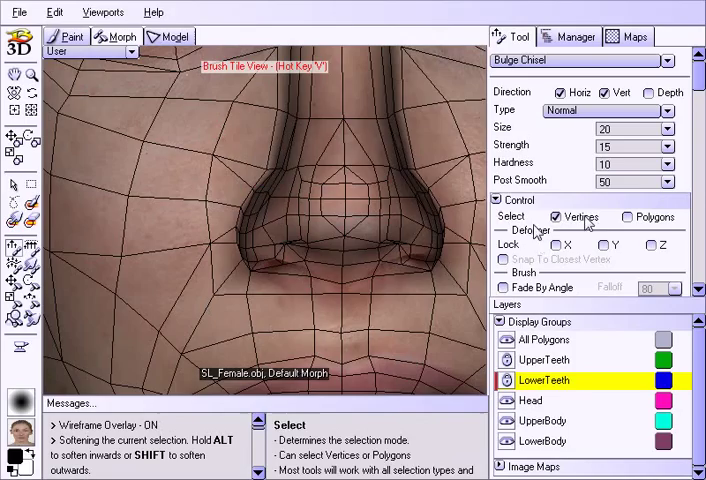
- Paint a Selection Brush selection over both nostril wings from beneath the nose
{"action": "left_click", "coordinate": [580, 60]}
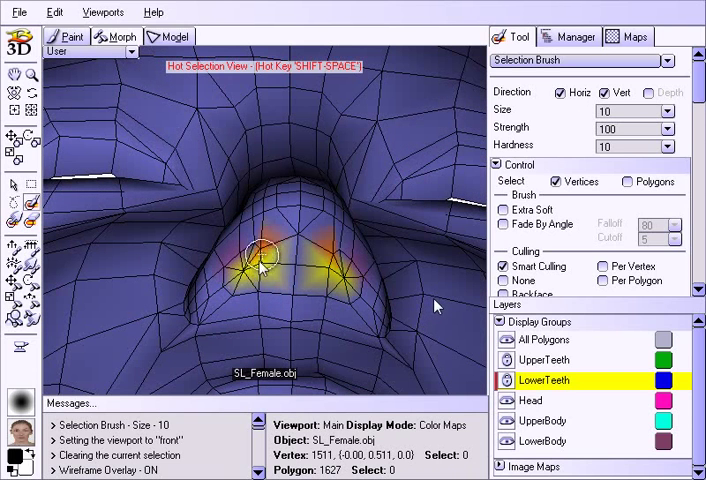
{"action": "left_click_drag", "start_coordinate": [262, 258], "coordinate": [250, 296]}
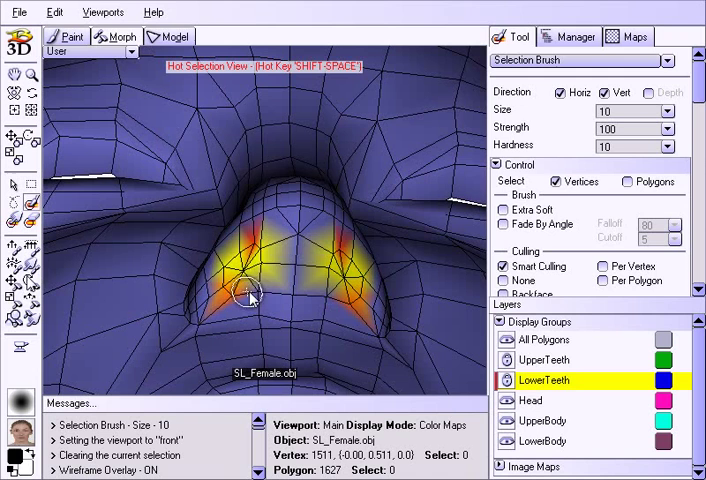
{"action": "key", "text": "v"}
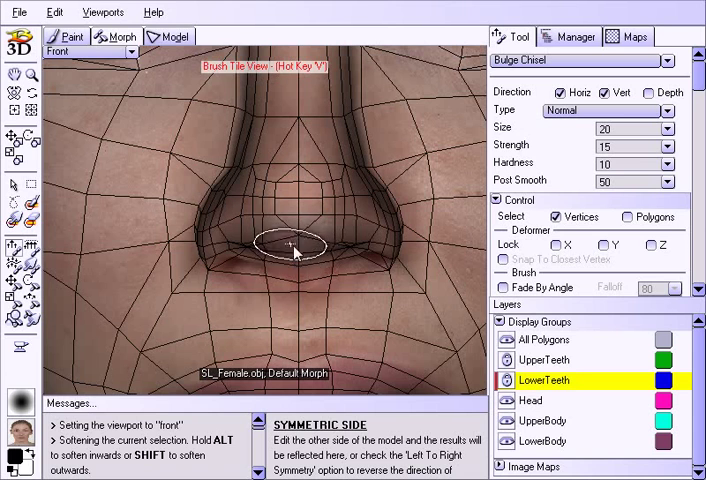
- Switch the viewport to Front with the nostril selection kept
{"action": "left_click", "coordinate": [283, 248]}
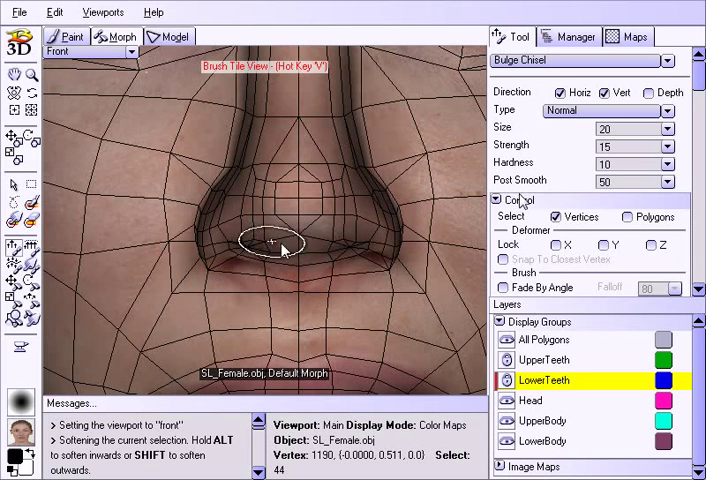